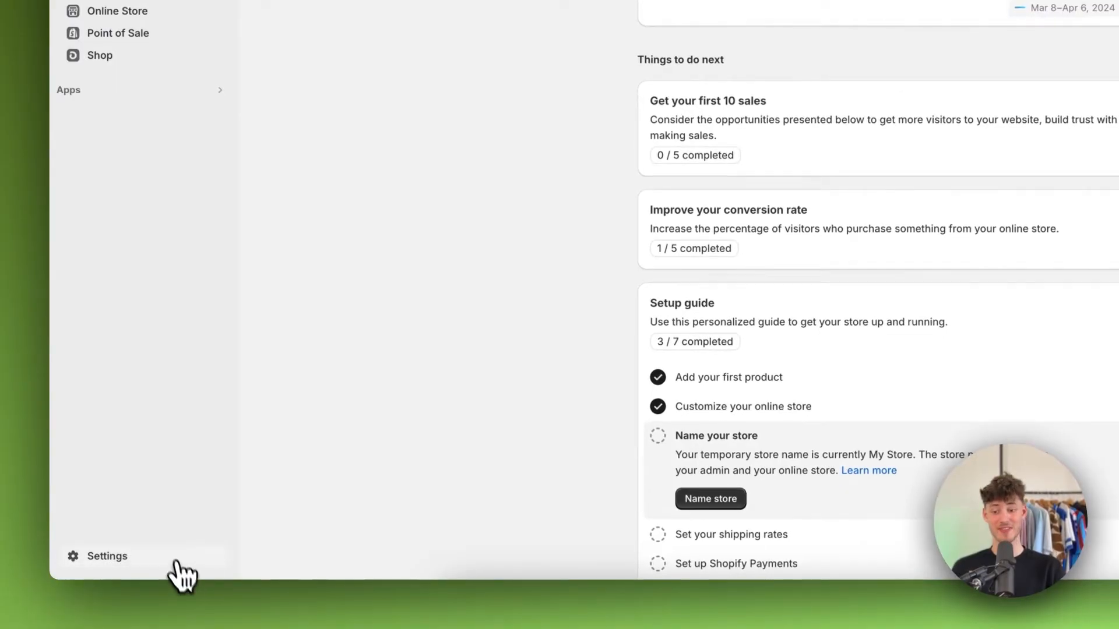
- Go from the admin home through Settings to the Payments settings page
{"action": "left_click", "coordinate": [106, 556]}
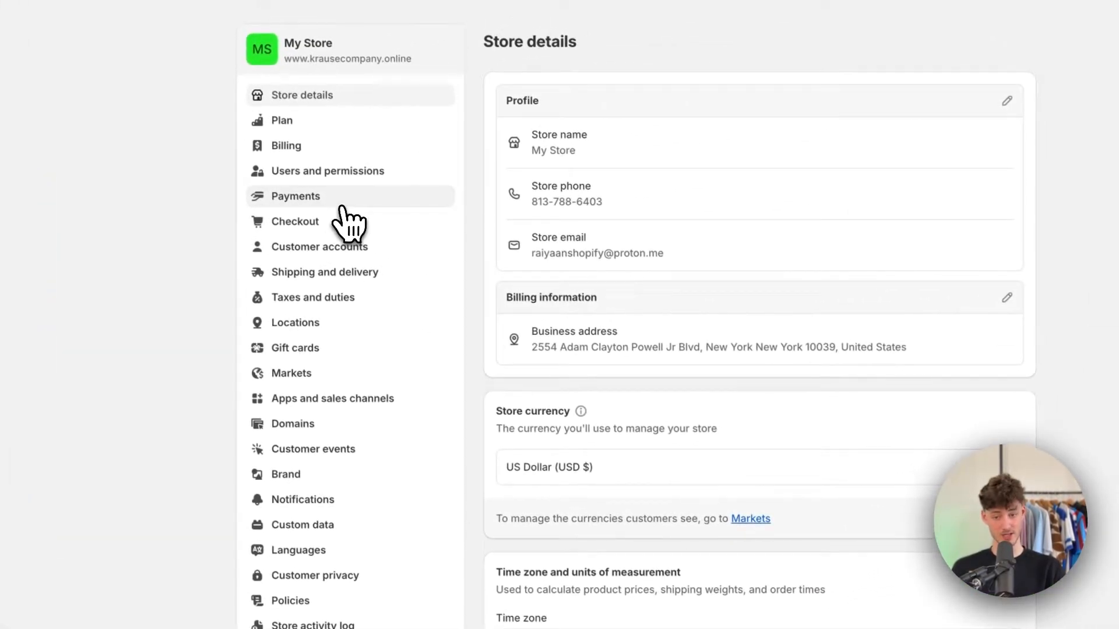
{"action": "left_click", "coordinate": [296, 196]}
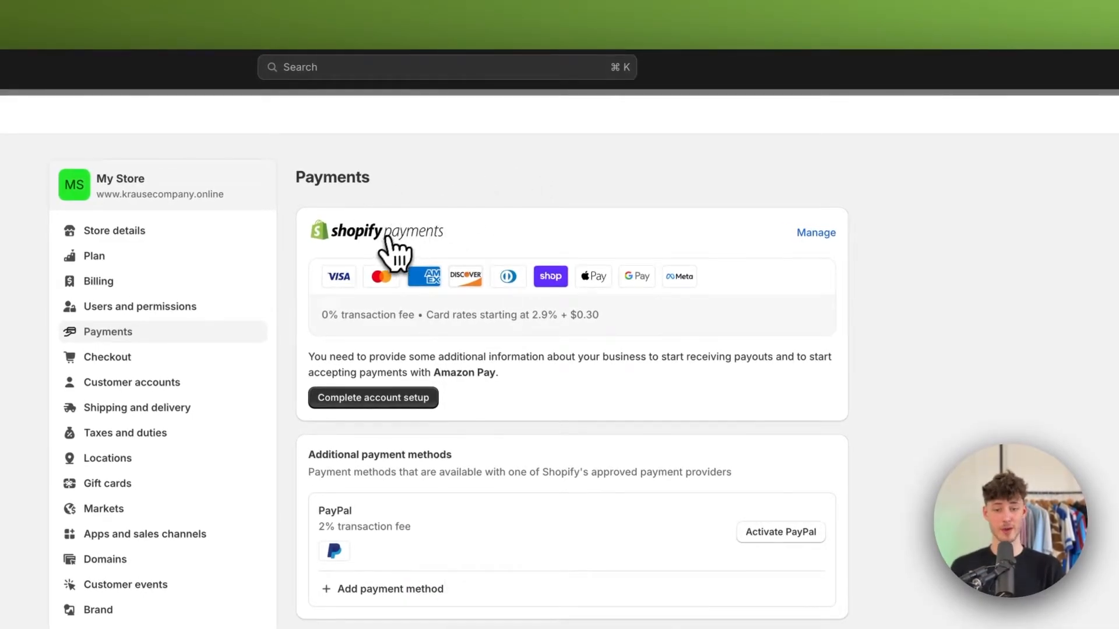
- Check Shopify Payments details for Apple Pay under Wallets, then return to payments settings
{"action": "left_click", "coordinate": [815, 232]}
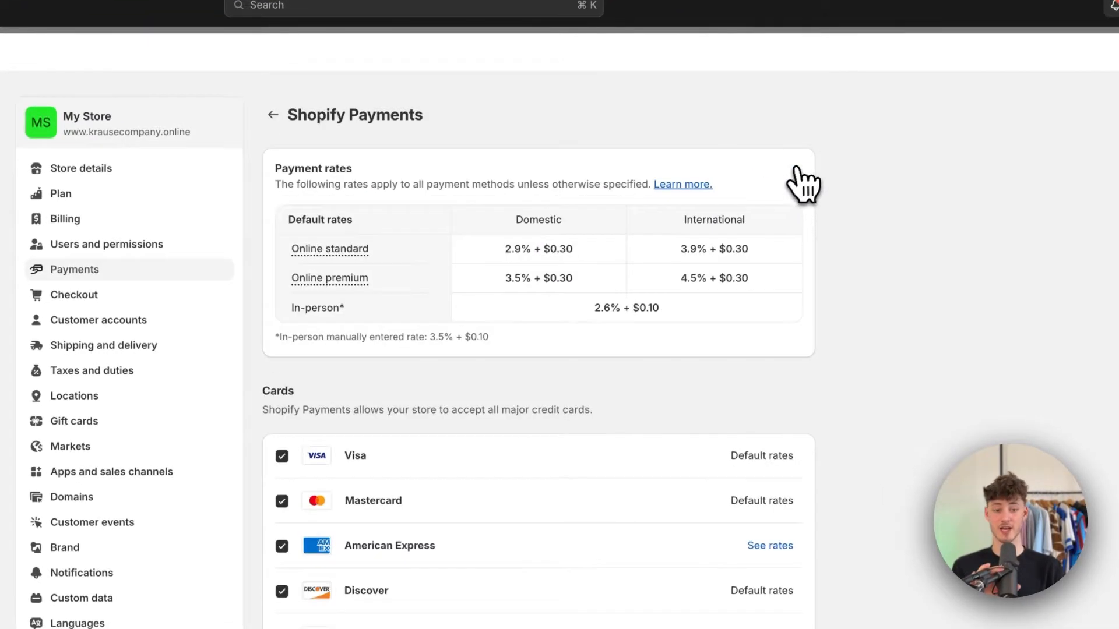
{"action": "scroll", "scroll_direction": "down", "scroll_amount": 3}
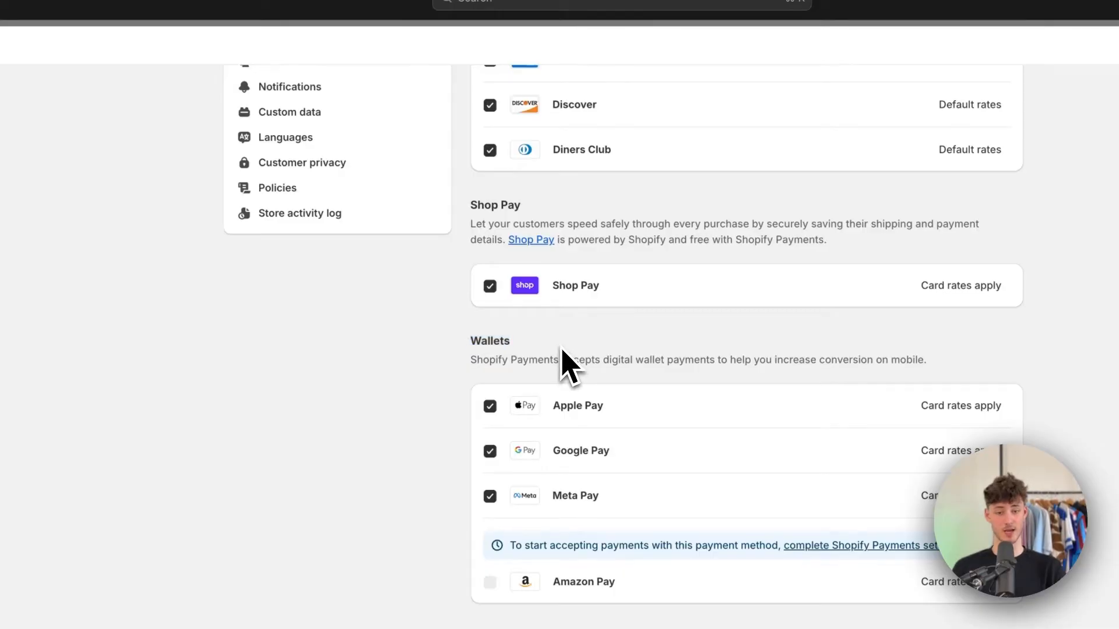
{"action": "scroll", "scroll_direction": "up", "scroll_amount": 3}
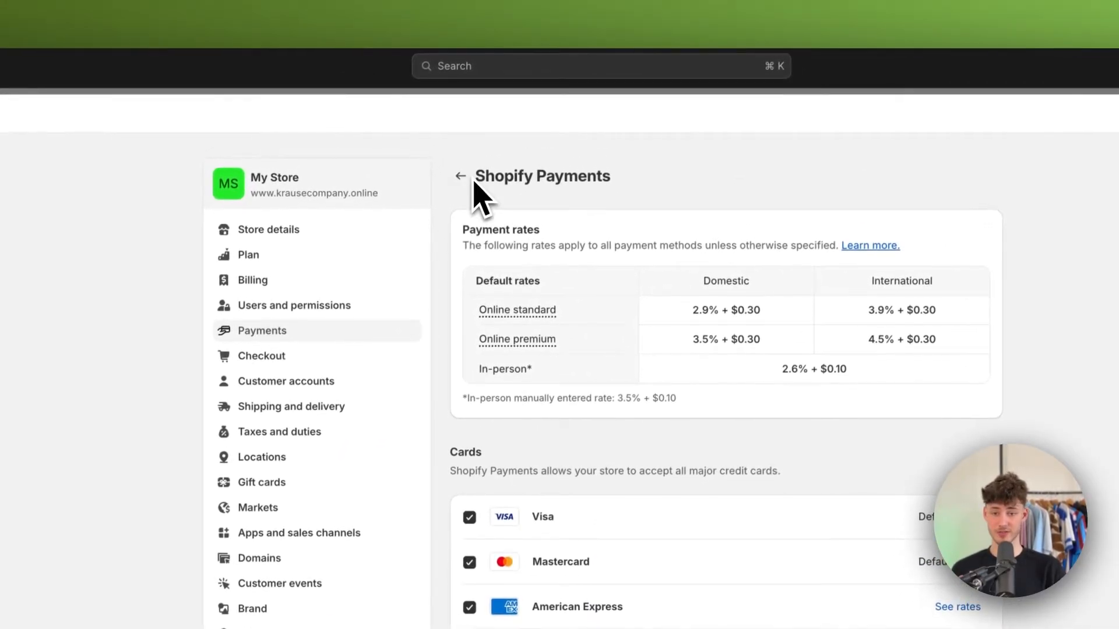
{"action": "left_click", "coordinate": [460, 176]}
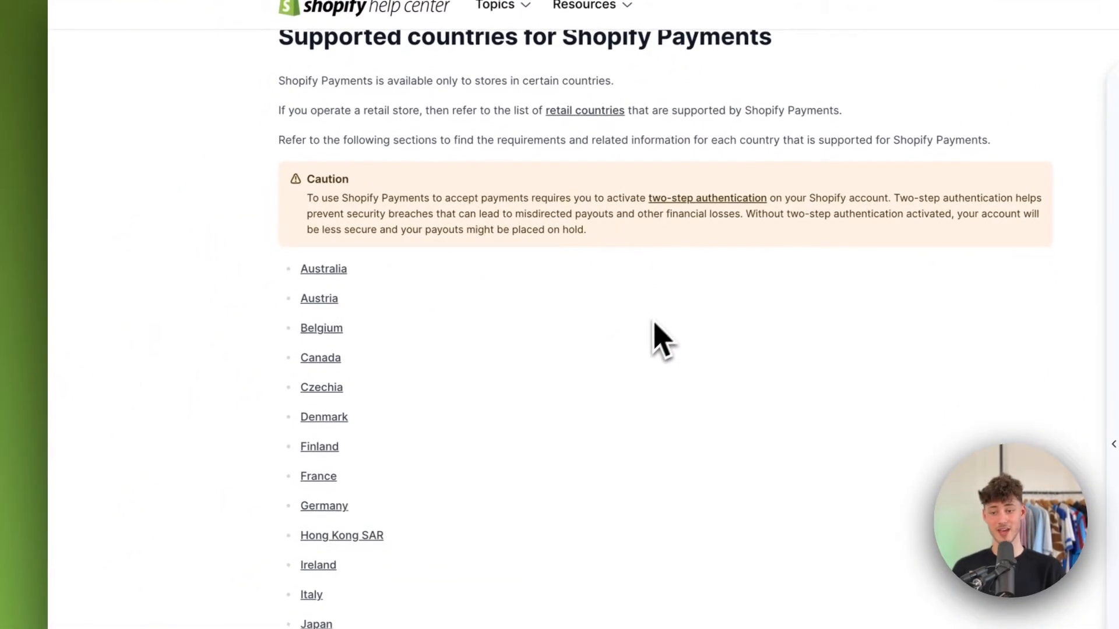
- Scroll through the supported-countries list in the Shopify Payments Help Center article
{"action": "scroll", "scroll_direction": "down", "scroll_amount": 3}
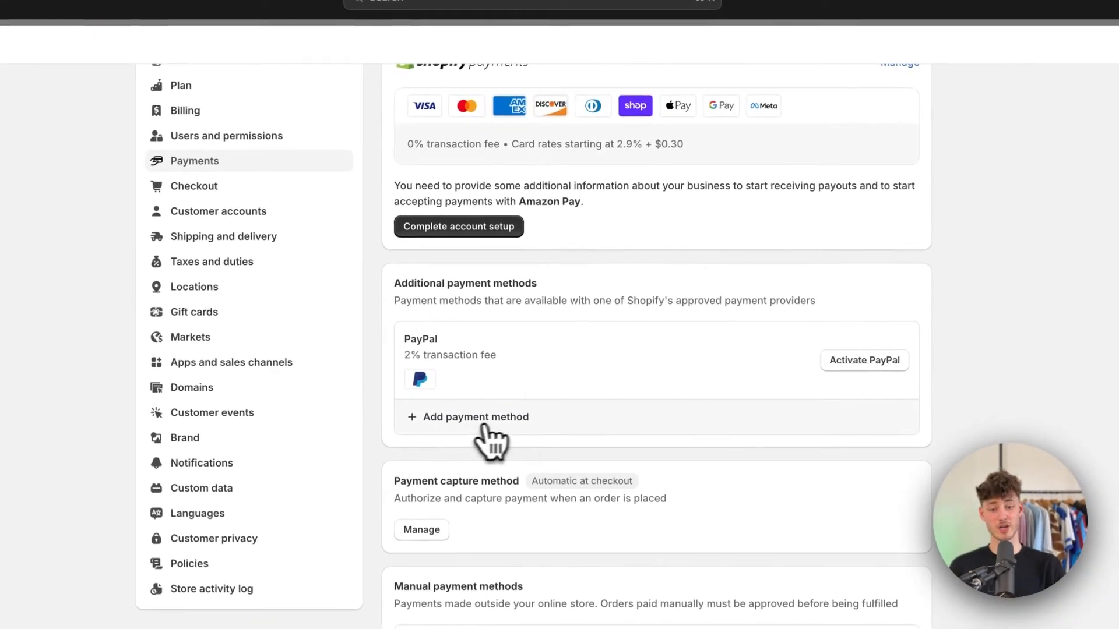
- Search 'Apple Pay' in Add payment method and find no matching results
{"action": "left_click", "coordinate": [474, 417]}
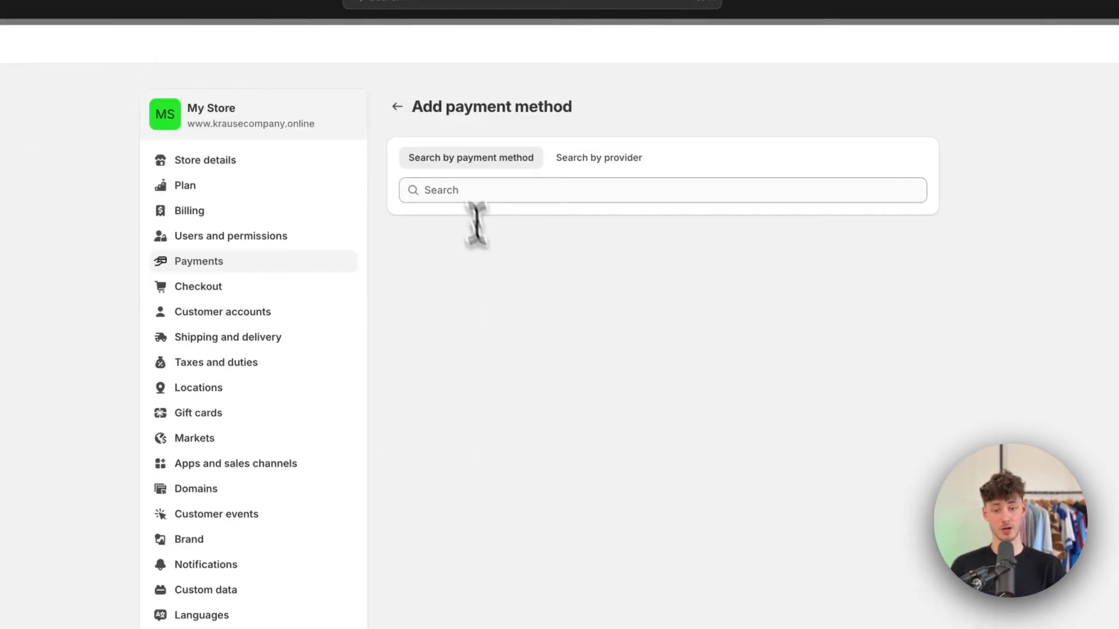
{"action": "type", "text": "Ap"}
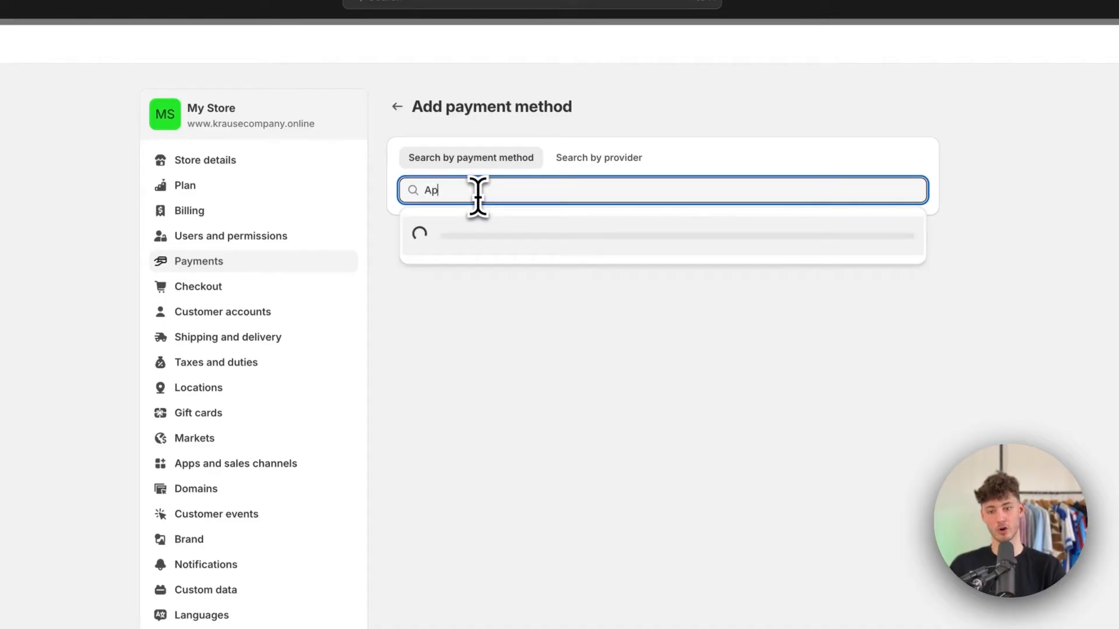
{"action": "type", "text": "ple"}
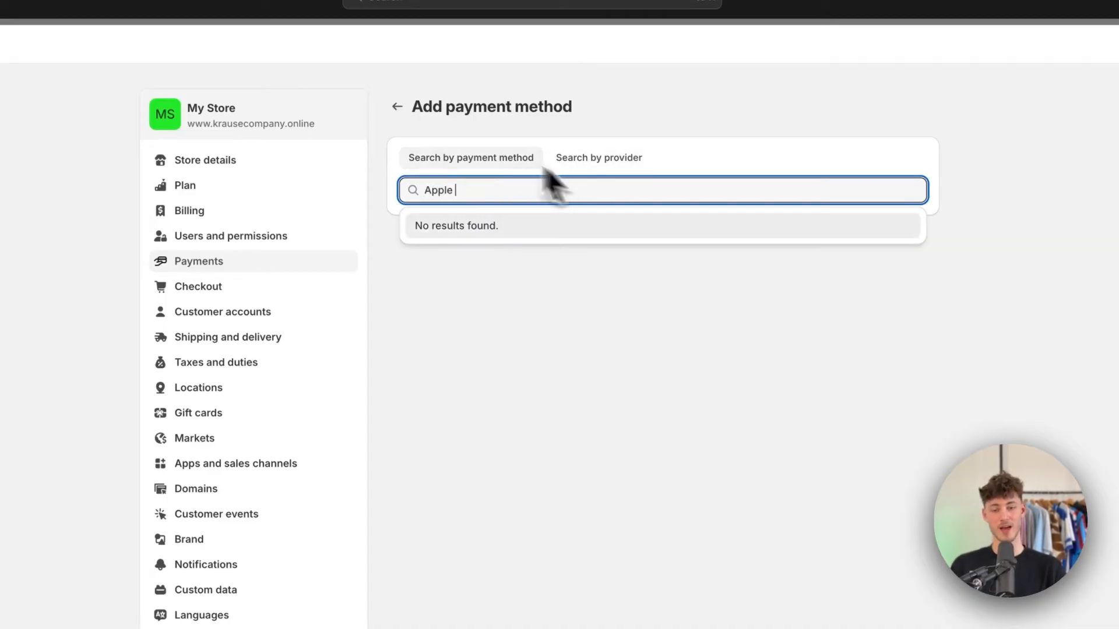
{"action": "type", "text": "Pay"}
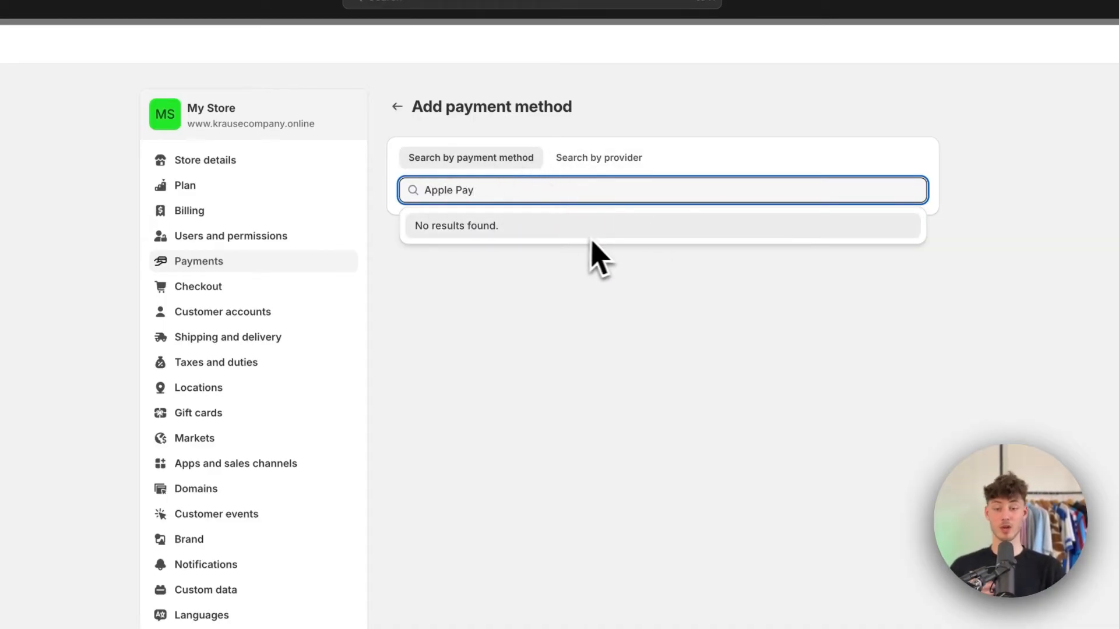
{"action": "mouse_move", "coordinate": [566, 254]}
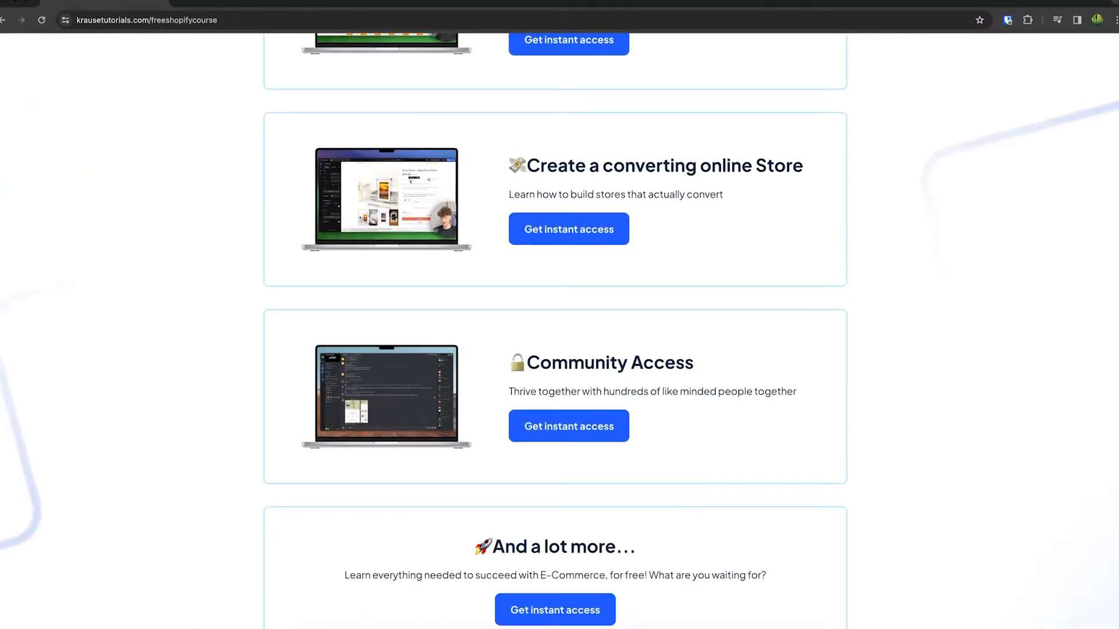
- Scroll up to the top of the Krause Tutorials free Shopify course page
{"action": "scroll", "scroll_direction": "up", "scroll_amount": 3}
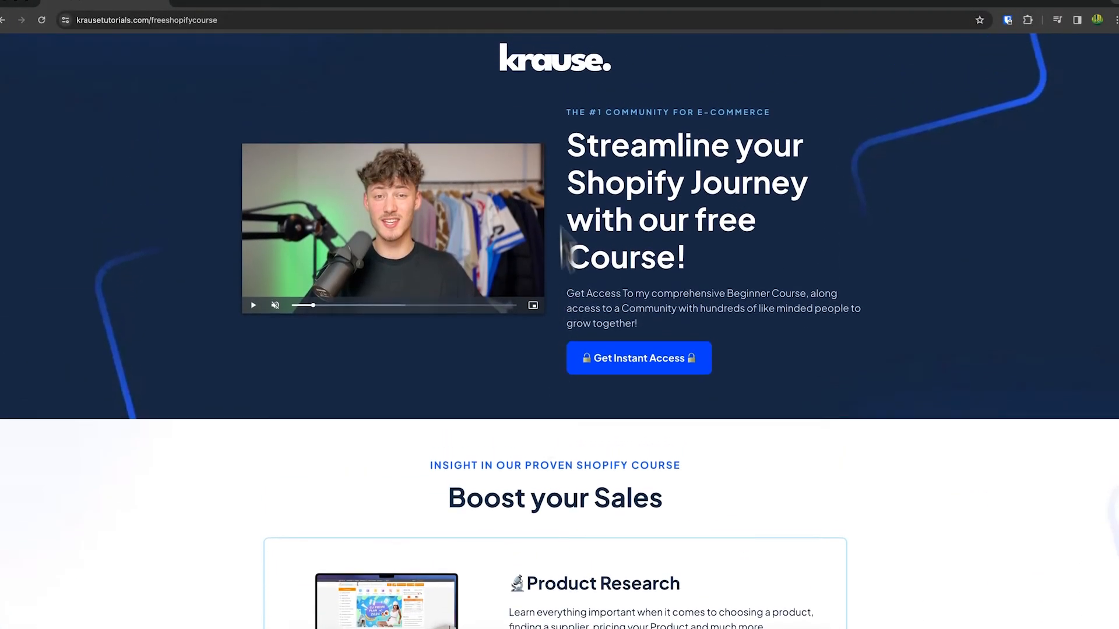